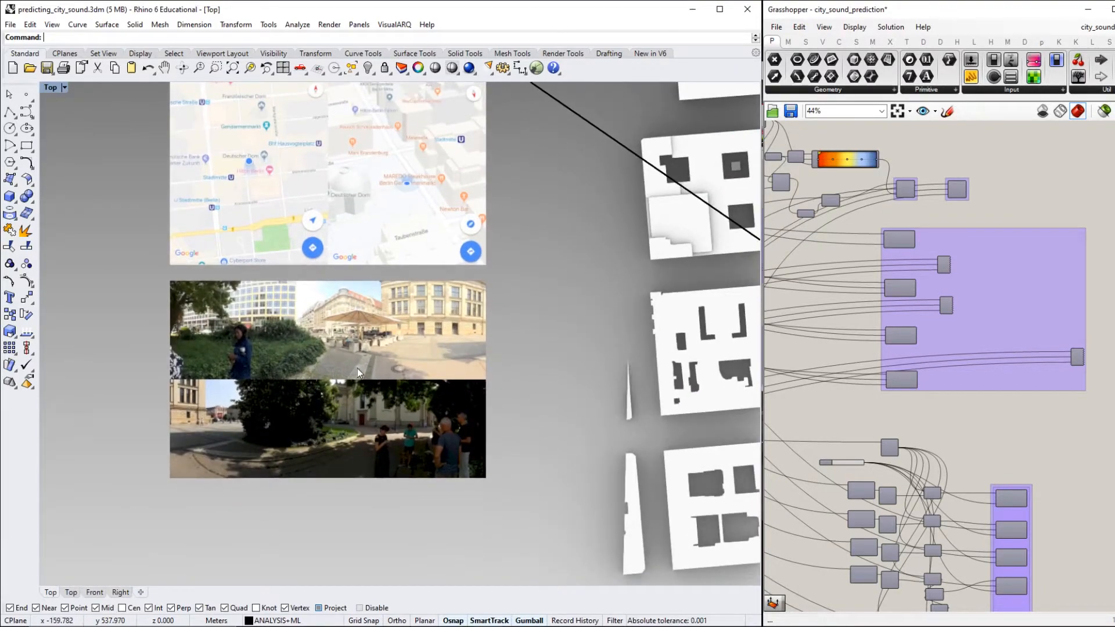
# - Zoom out and scroll the Top viewport until the entire quarter's building model is visible
pyautogui.moveTo(358, 372); pyautogui.dragTo(403, 355)
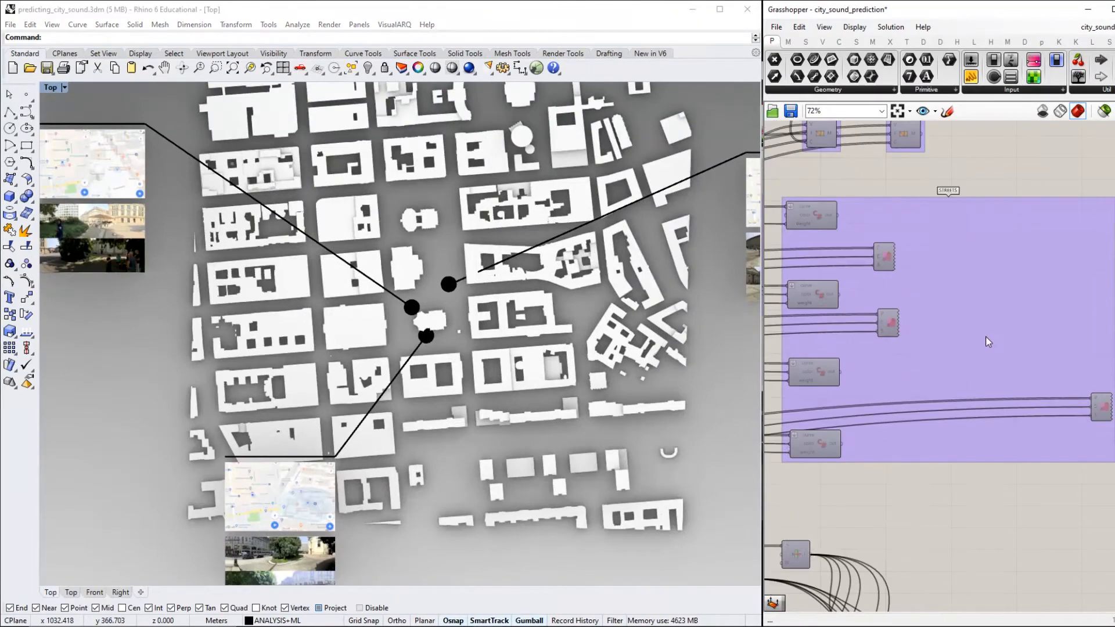
pyautogui.scroll(-3)
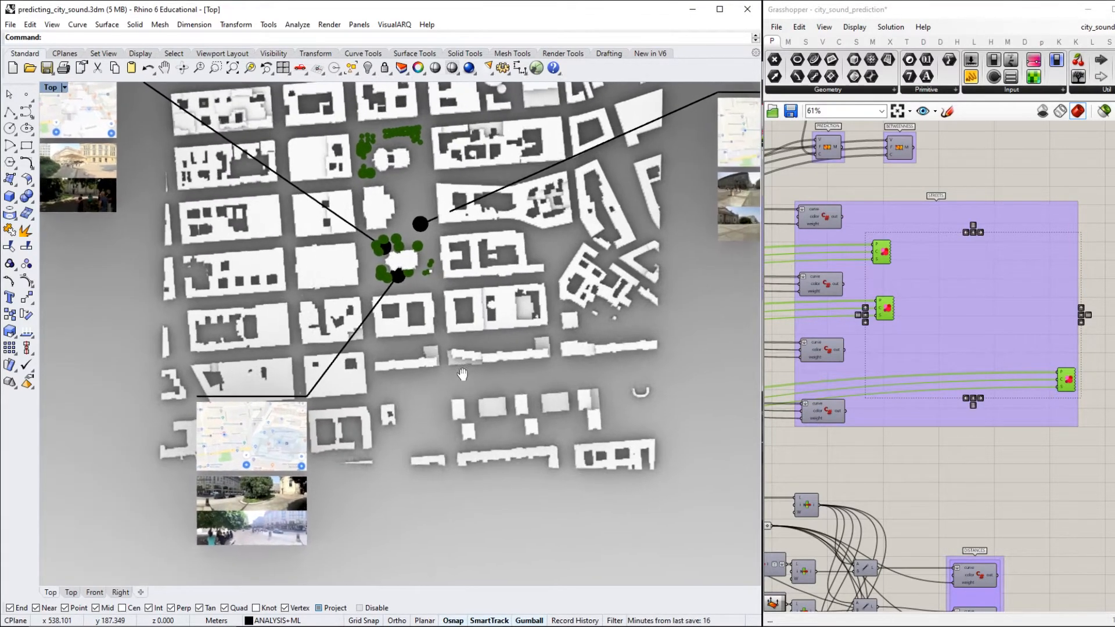
# - Zoom in on the quarter's streets where the coloured network previews
pyautogui.moveTo(463, 375); pyautogui.dragTo(385, 406)
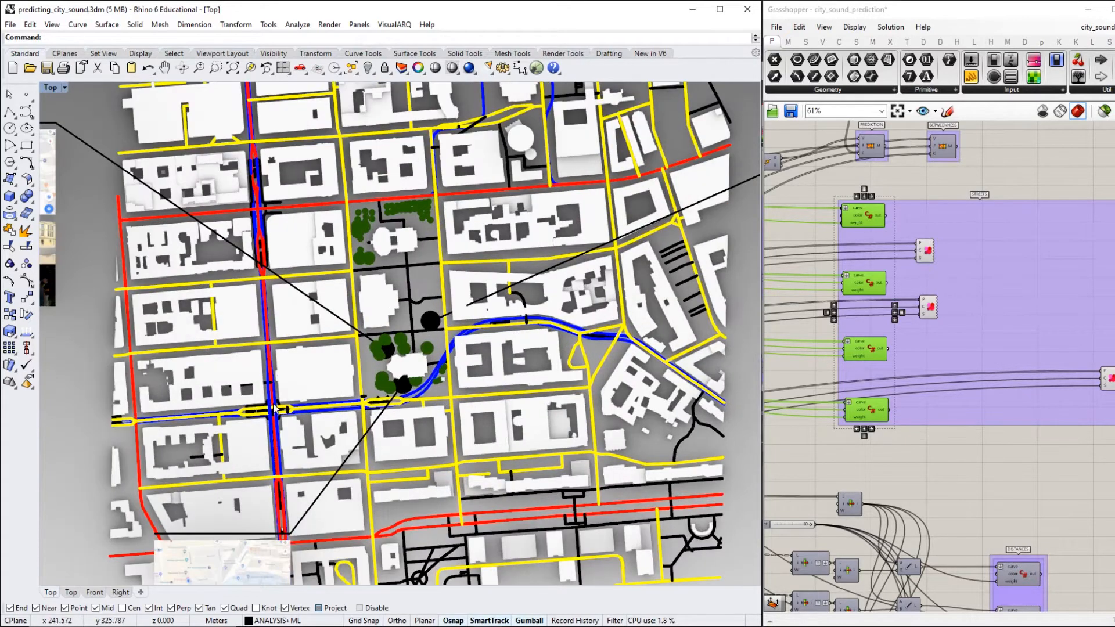
pyautogui.moveTo(555, 329)
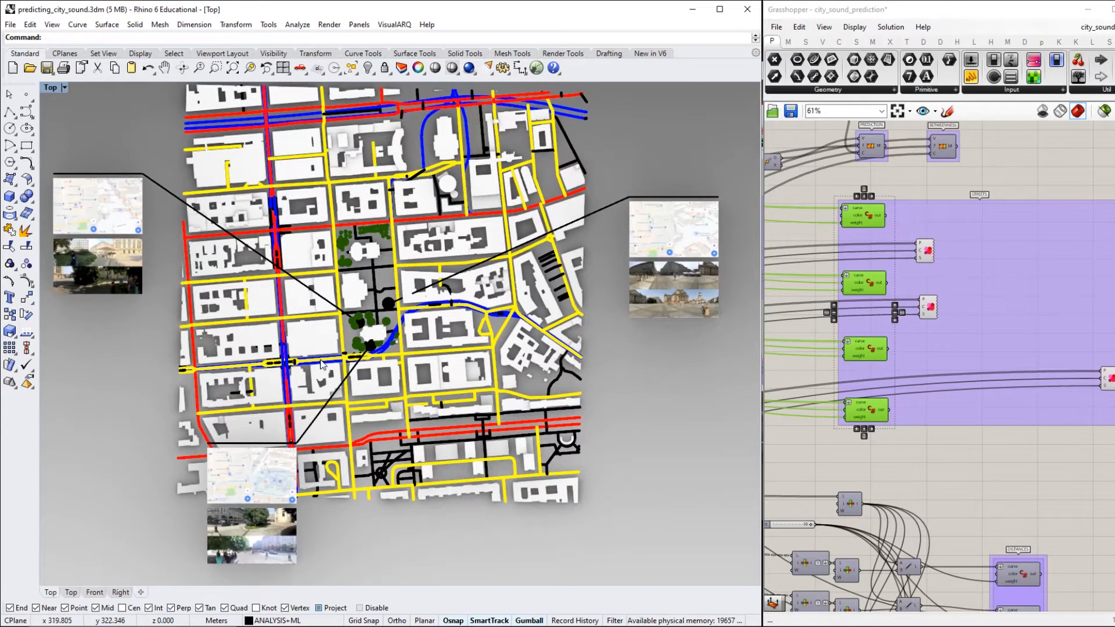
pyautogui.moveTo(320, 362); pyautogui.dragTo(355, 314)
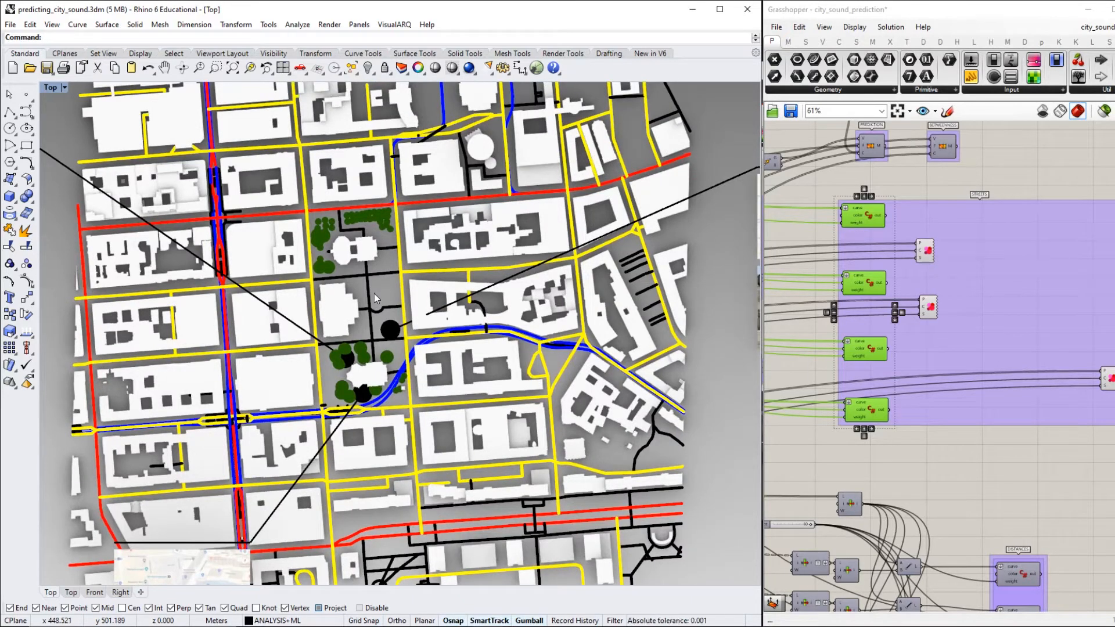
pyautogui.moveTo(341, 289)
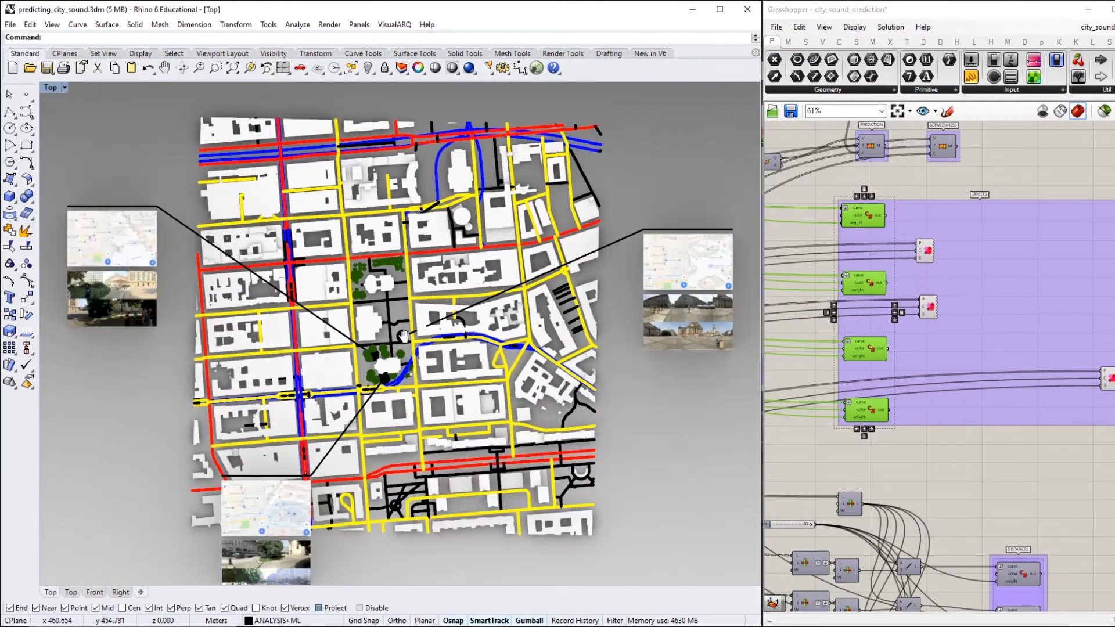
pyautogui.moveTo(405, 338); pyautogui.dragTo(412, 331)
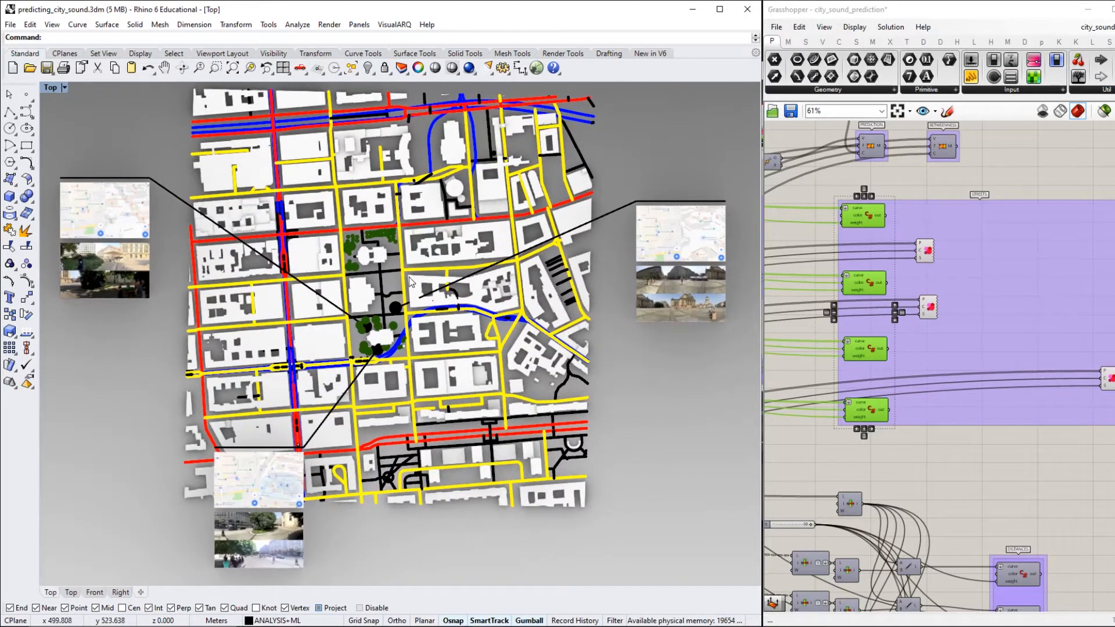
pyautogui.moveTo(401, 268)
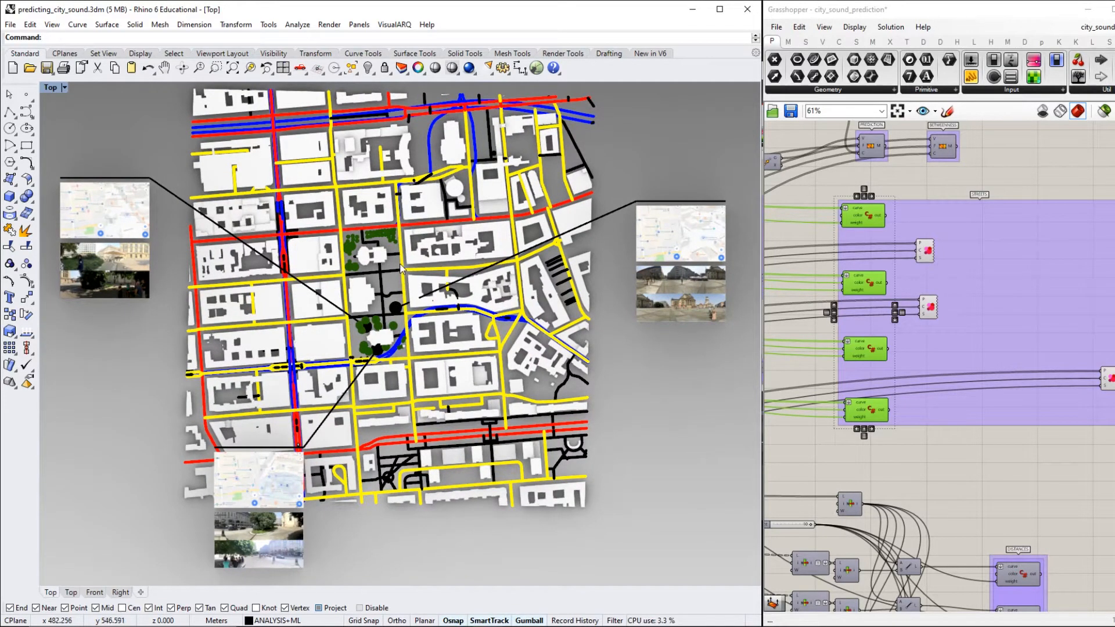
pyautogui.moveTo(381, 234)
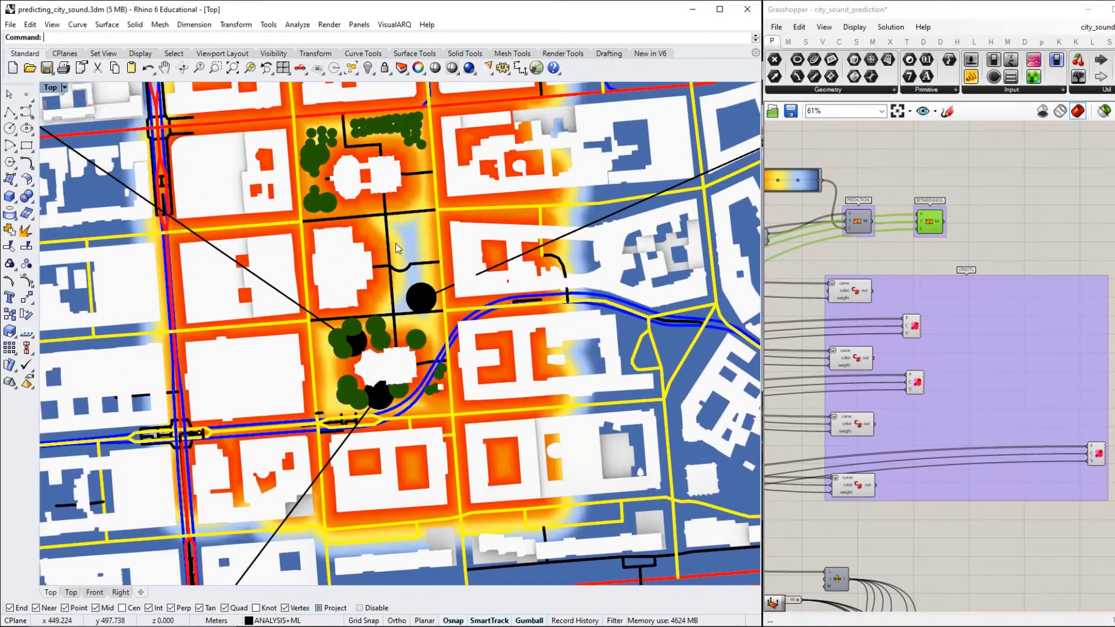
# - Zoom and pan around the square to inspect the heatmap, then back out to its full extent
pyautogui.moveTo(398, 247); pyautogui.dragTo(502, 265)
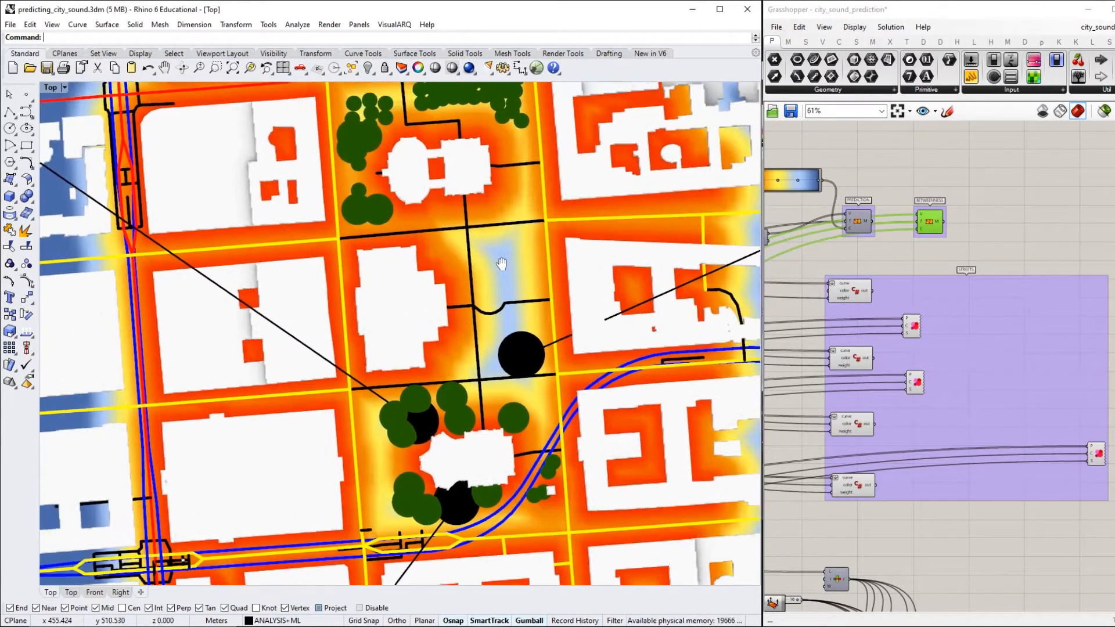
pyautogui.moveTo(502, 264); pyautogui.dragTo(422, 277)
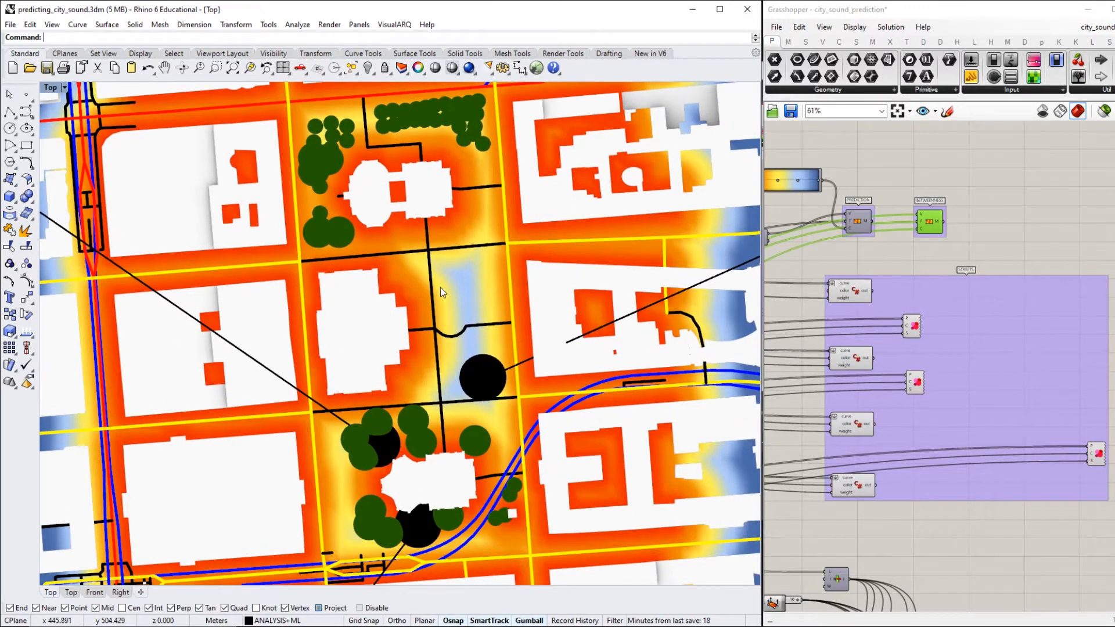
pyautogui.moveTo(439, 293); pyautogui.dragTo(468, 258)
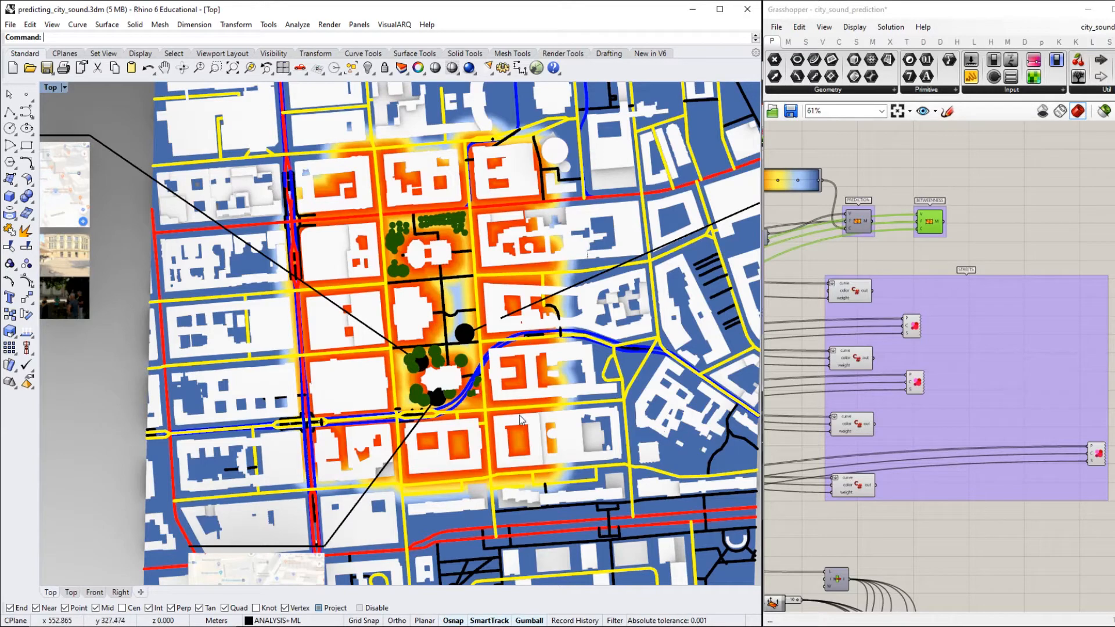
pyautogui.moveTo(461, 432)
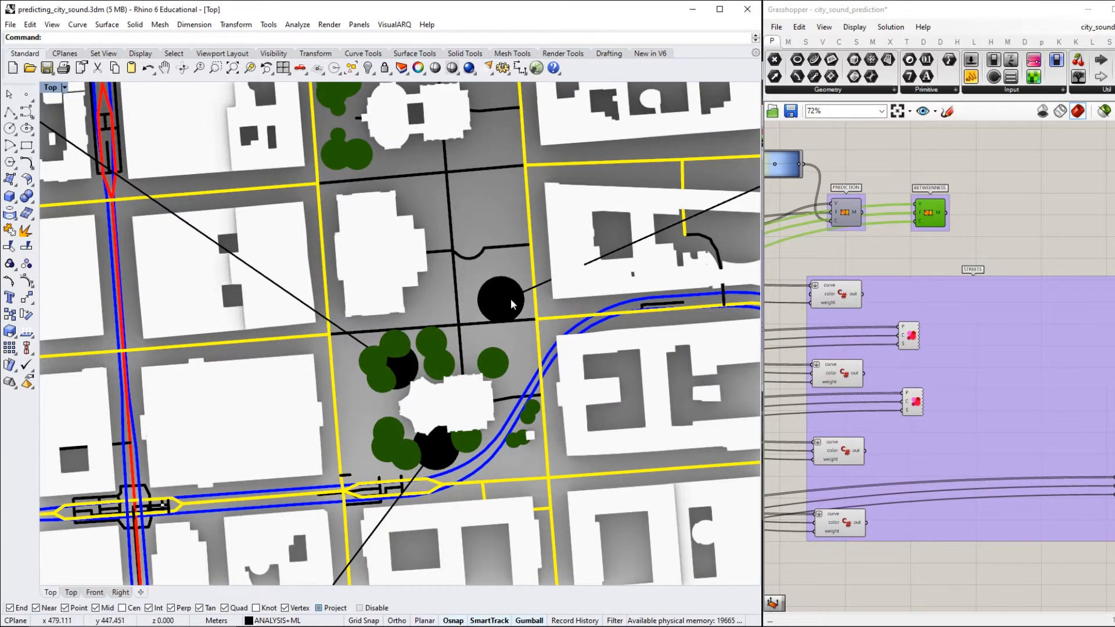
pyautogui.moveTo(590, 316)
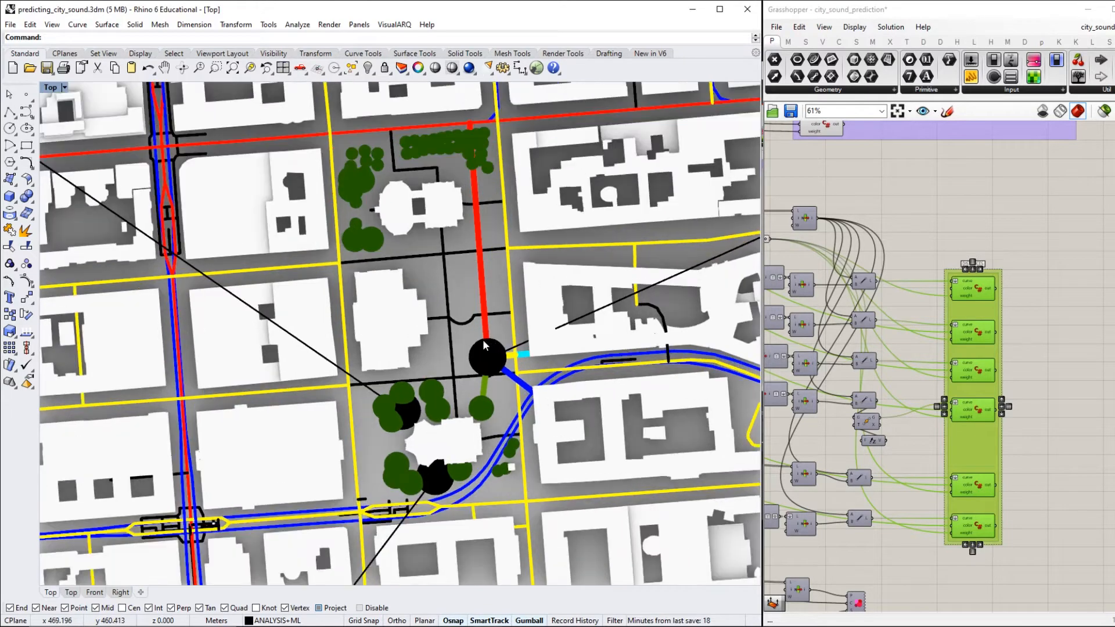
pyautogui.moveTo(489, 354)
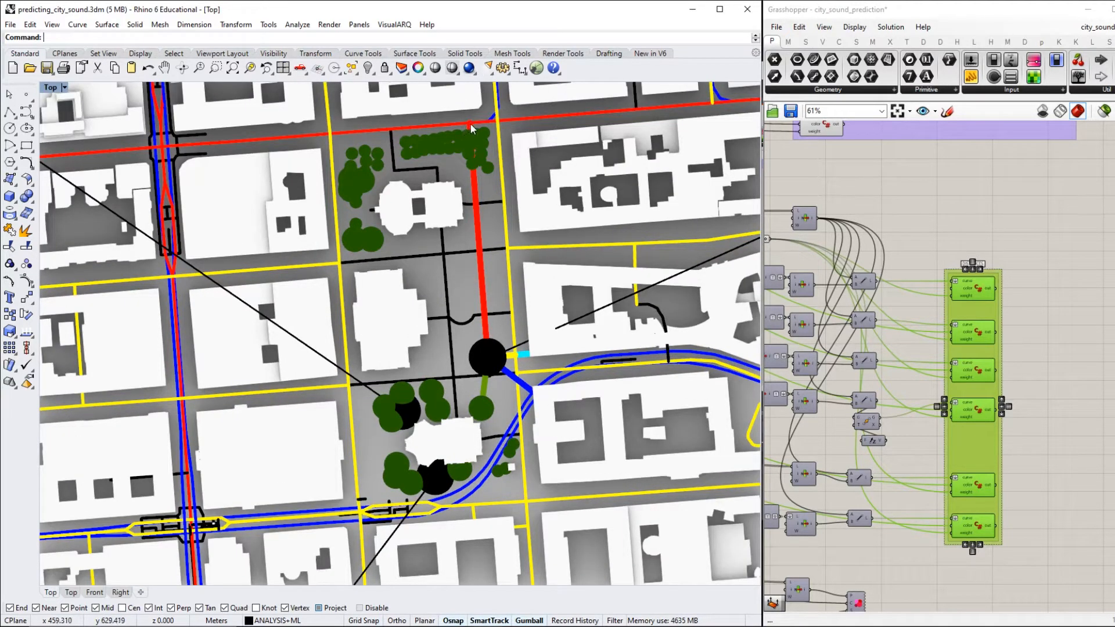
pyautogui.moveTo(474, 126)
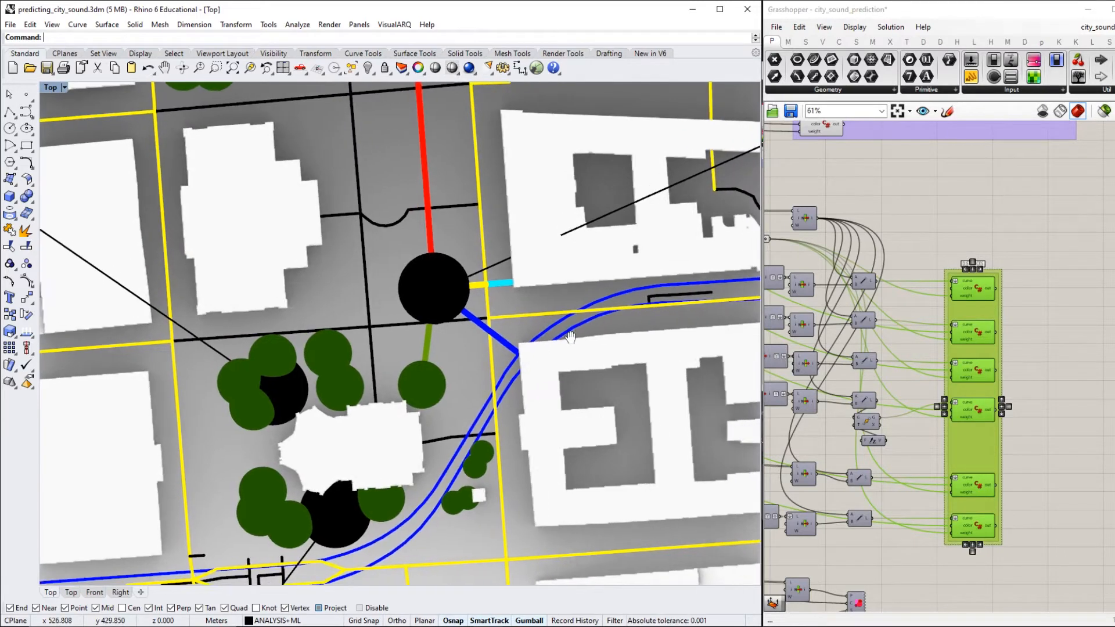
# - Zoom back out from the new street junction at the black circle
pyautogui.moveTo(569, 338); pyautogui.dragTo(430, 376)
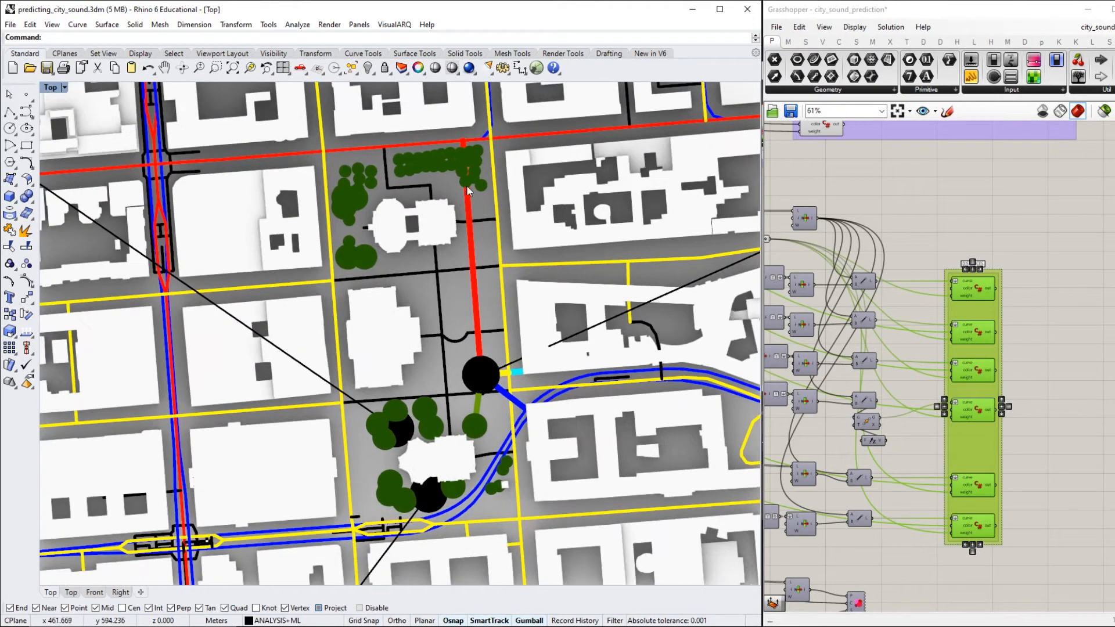
pyautogui.moveTo(468, 168)
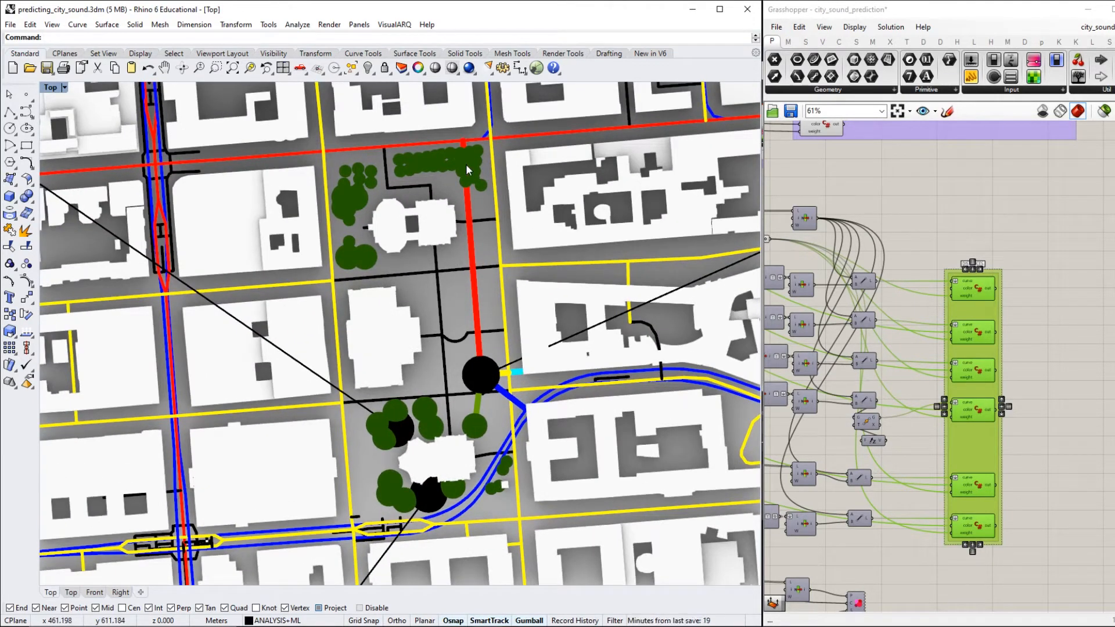
pyautogui.moveTo(473, 192)
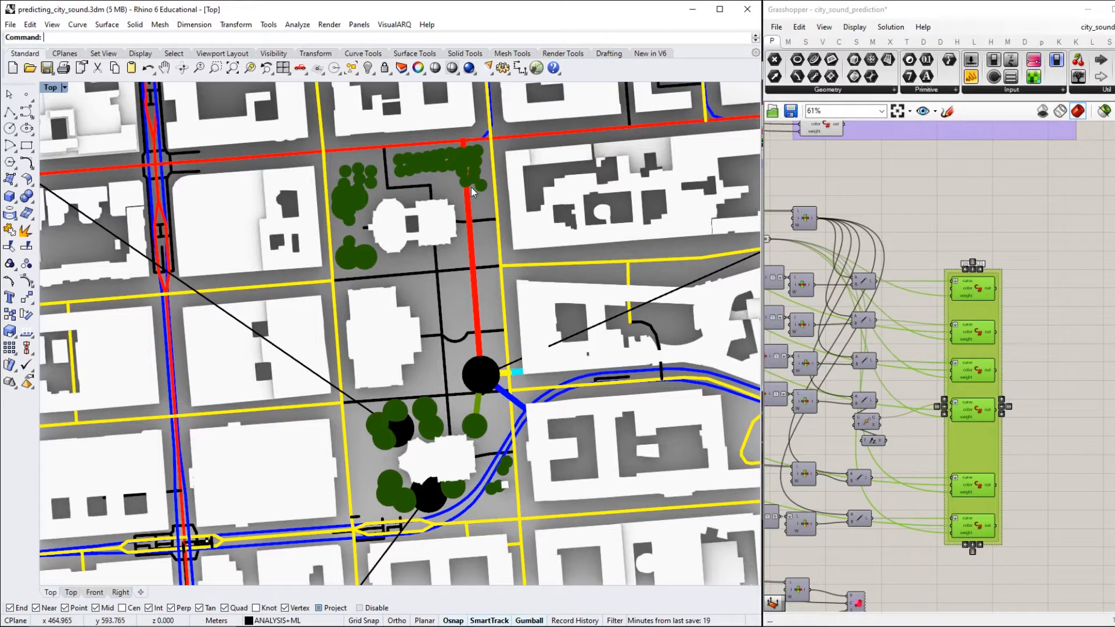
pyautogui.moveTo(479, 276)
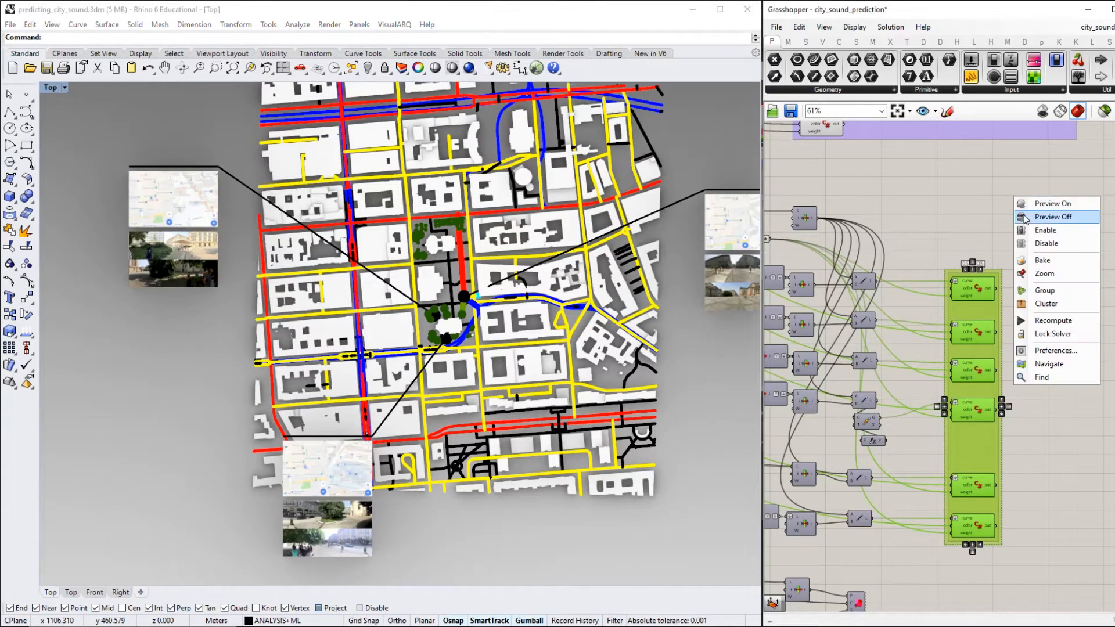
# - Toggle previews so the soundscape heatmap shows with the street curves drawn over it
pyautogui.click(1054, 217)
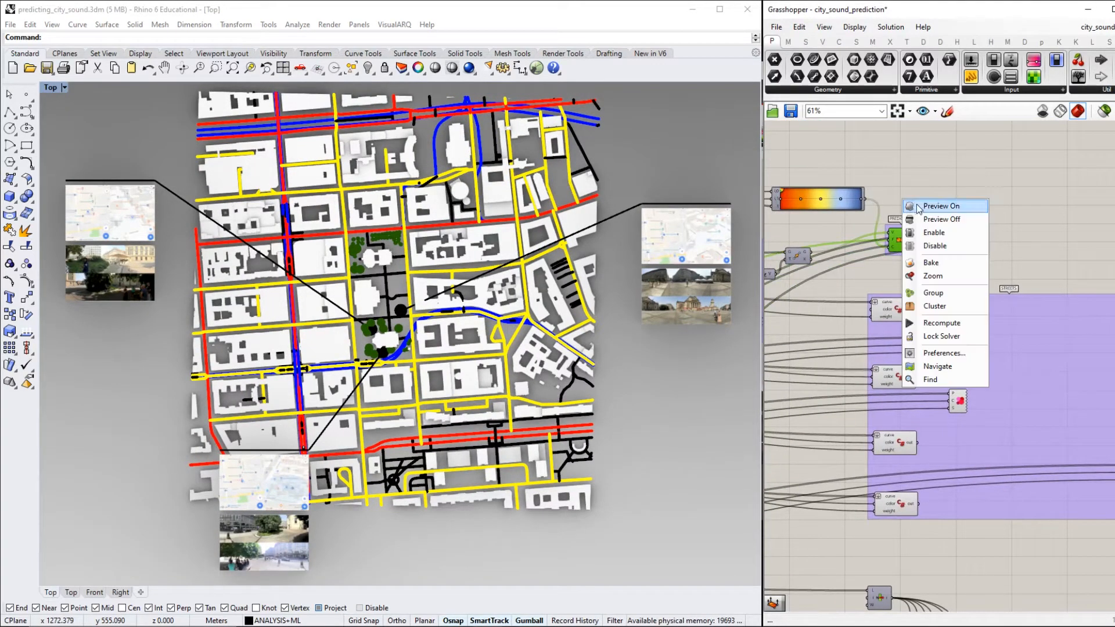
pyautogui.click(942, 206)
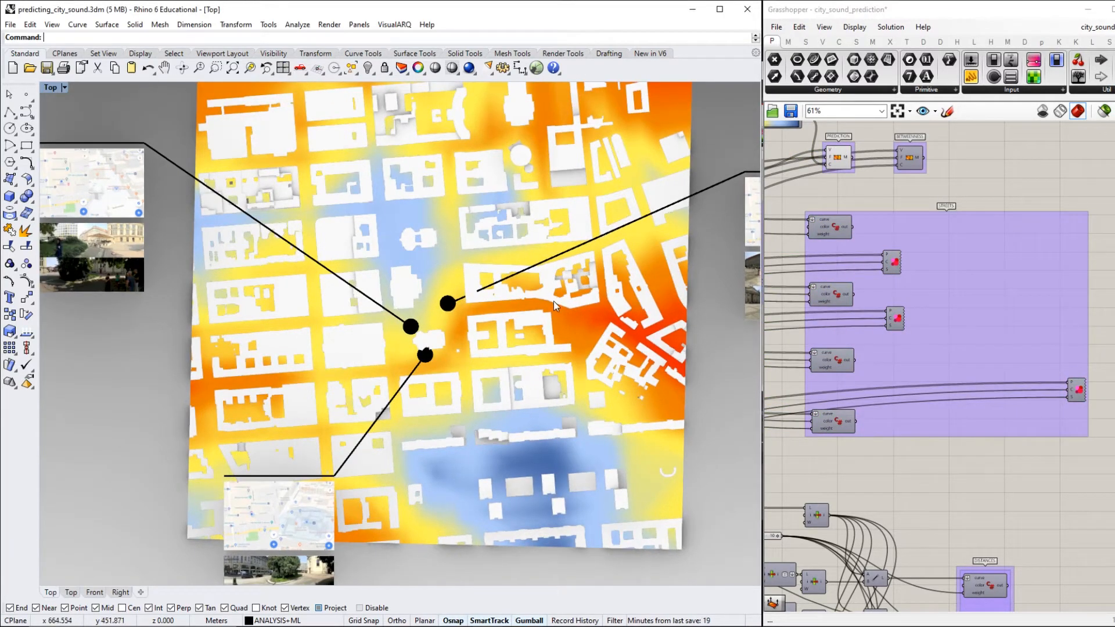
pyautogui.moveTo(476, 316)
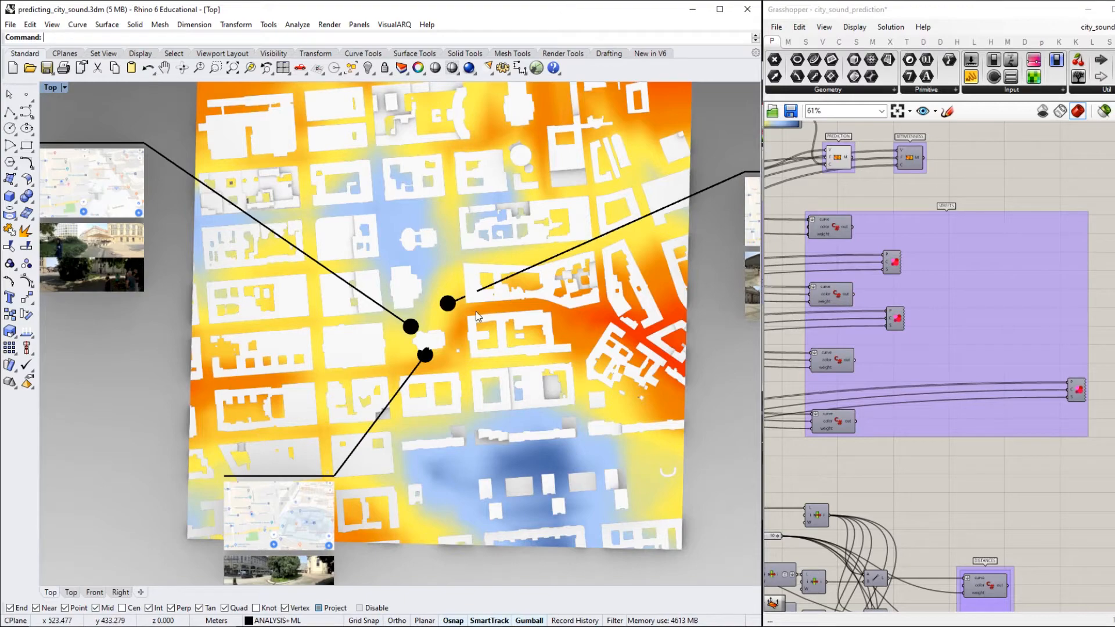
pyautogui.moveTo(398, 214)
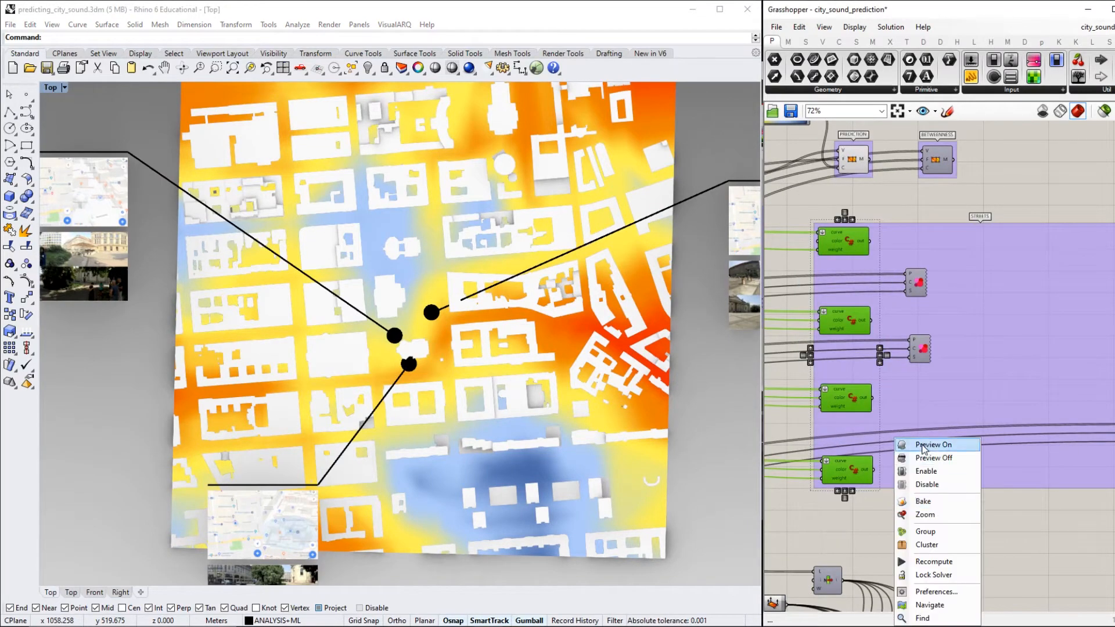
pyautogui.click(933, 444)
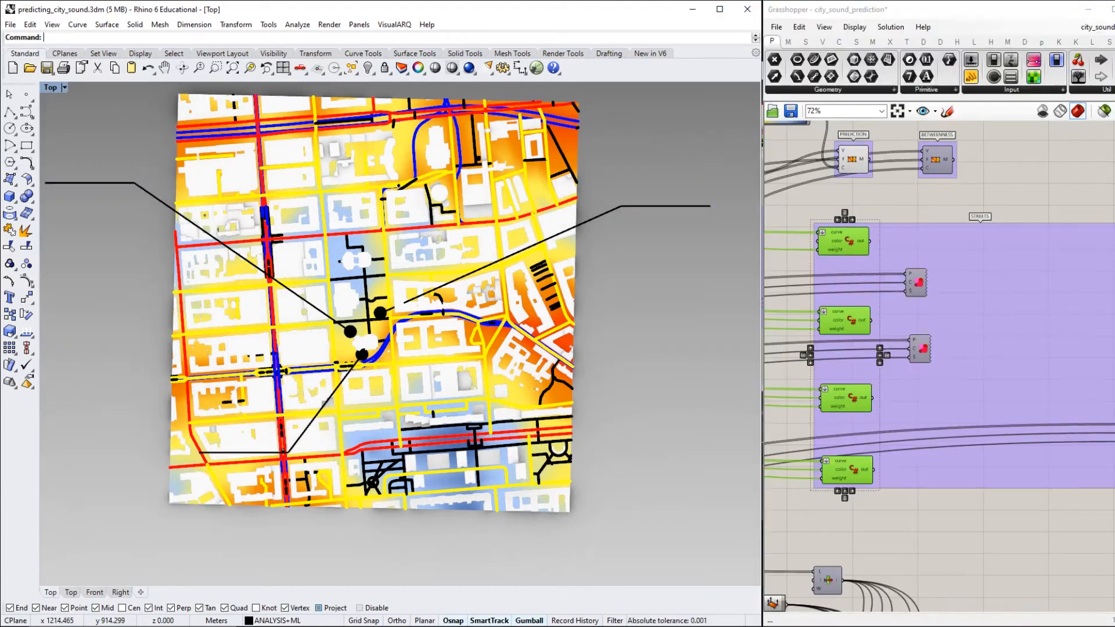
# - Turn that group's preview off and switch off the PREDICTION layer in the Layers panel
pyautogui.scroll(-3)
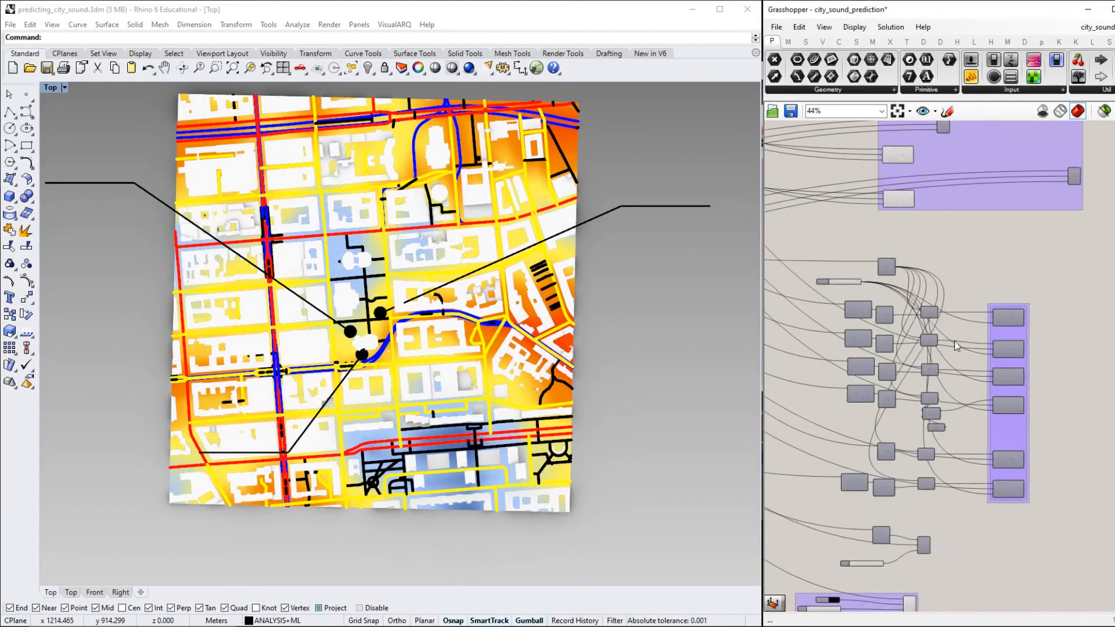
pyautogui.rightClick(938, 388)
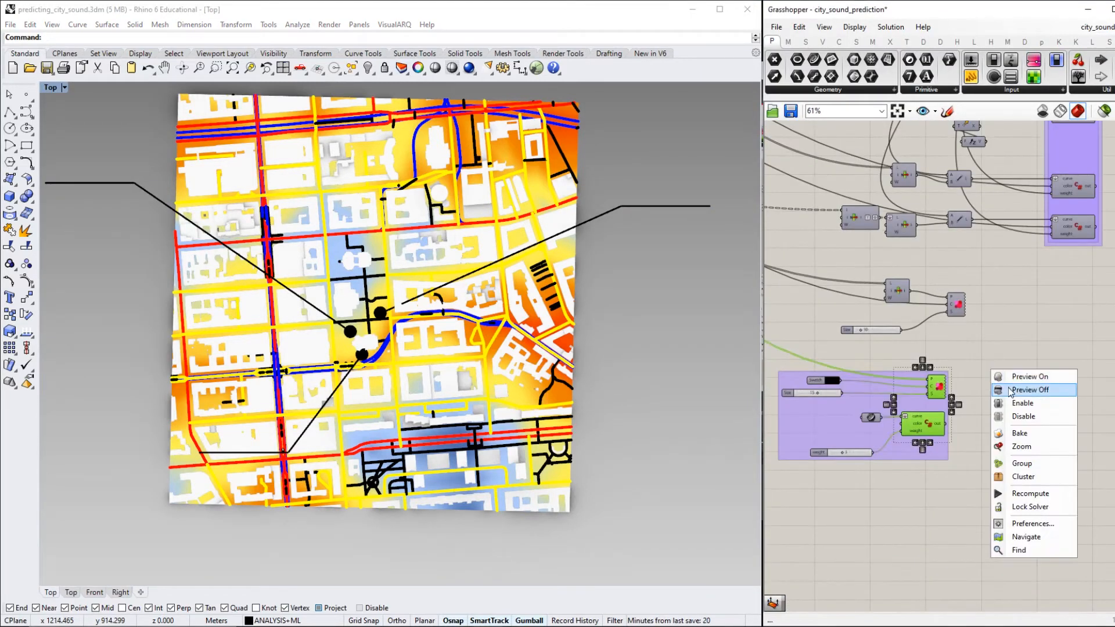
pyautogui.click(1030, 391)
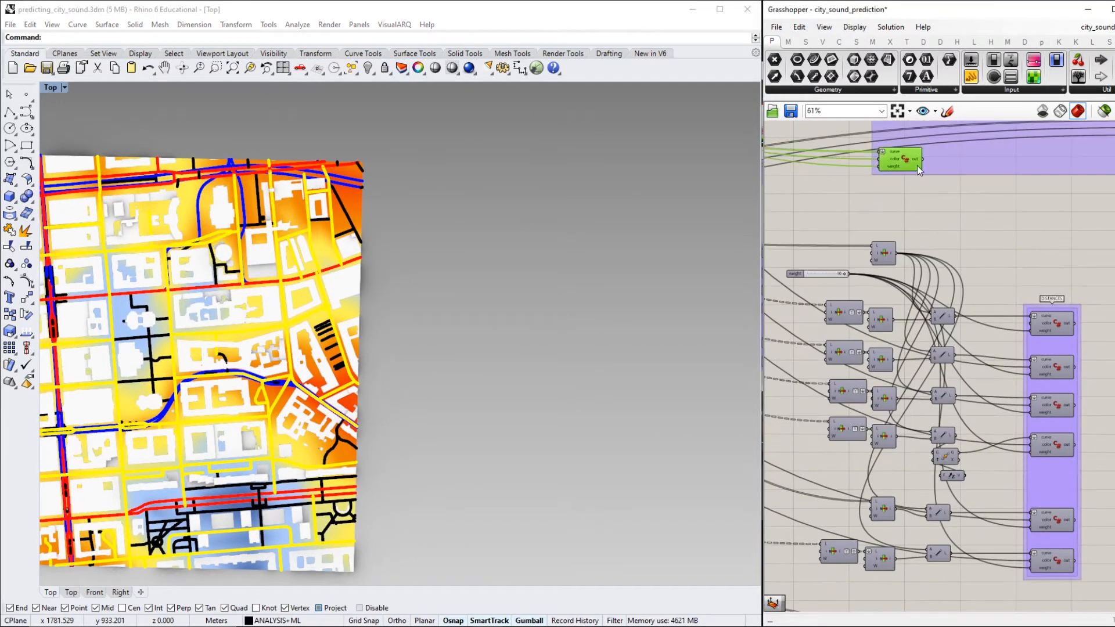
pyautogui.scroll(-3)
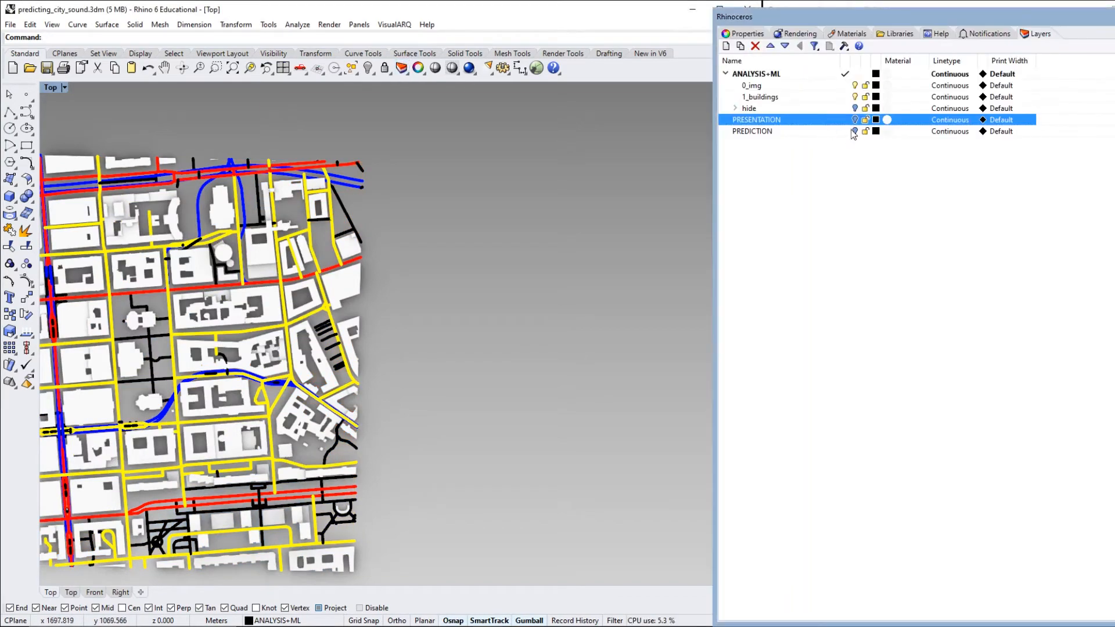
pyautogui.click(752, 131)
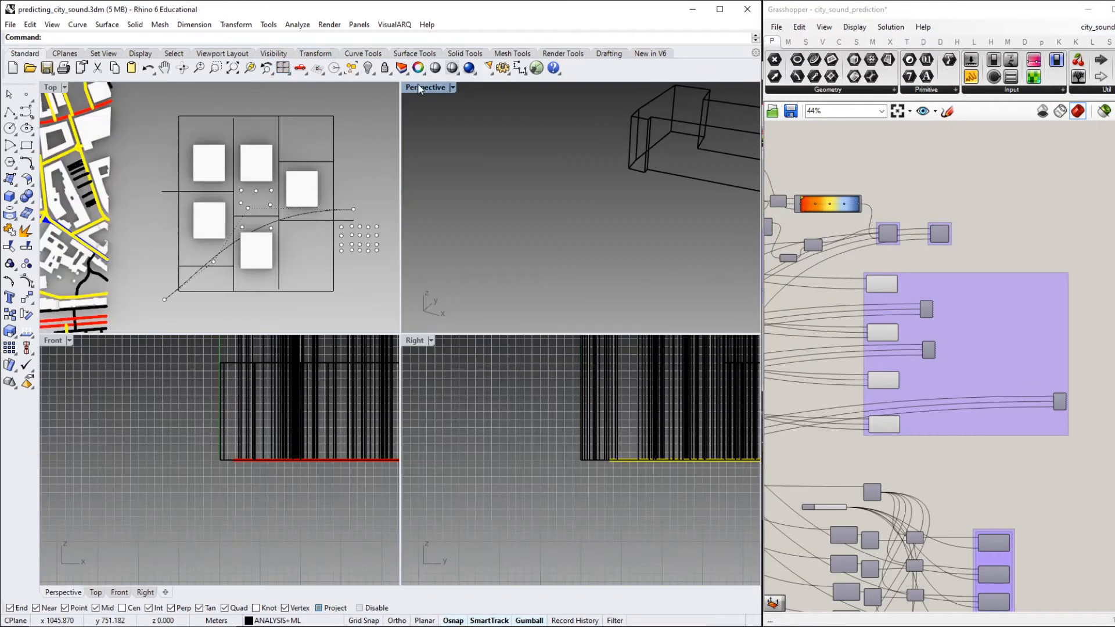
# - Maximize the Perspective viewport and preview the scheme's streets, trees and heatmap
pyautogui.doubleClick(427, 87)
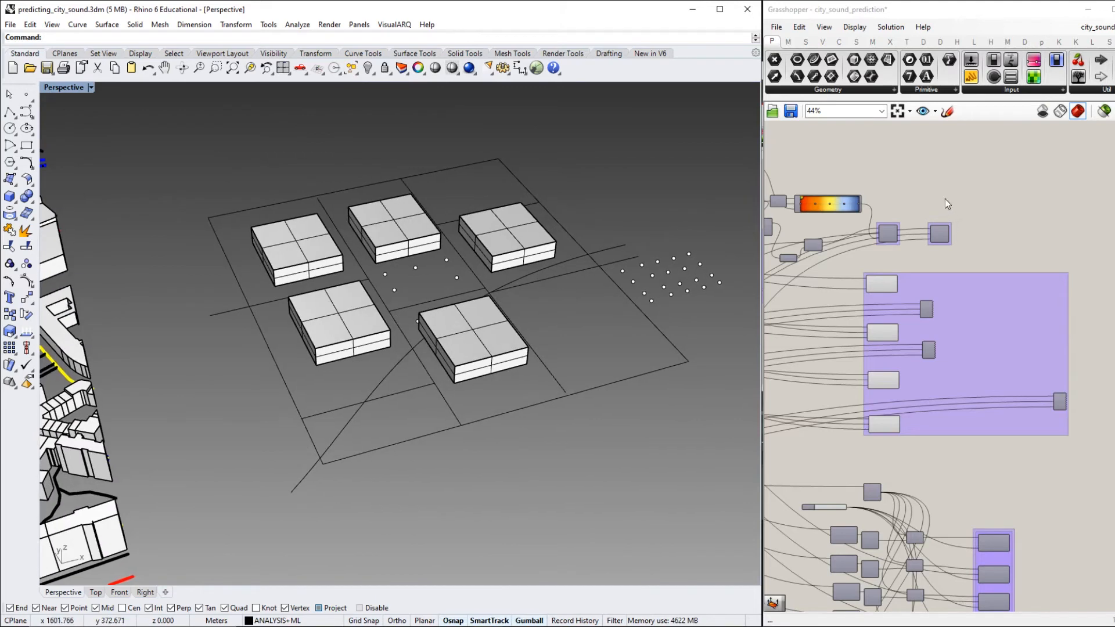
pyautogui.click(68, 87)
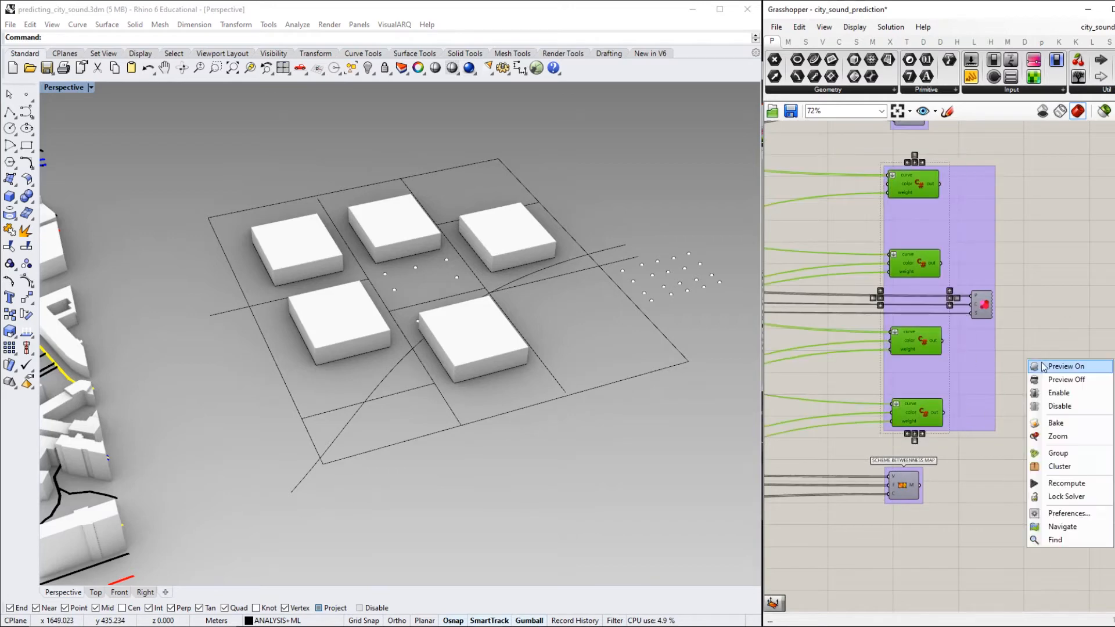
pyautogui.click(1065, 366)
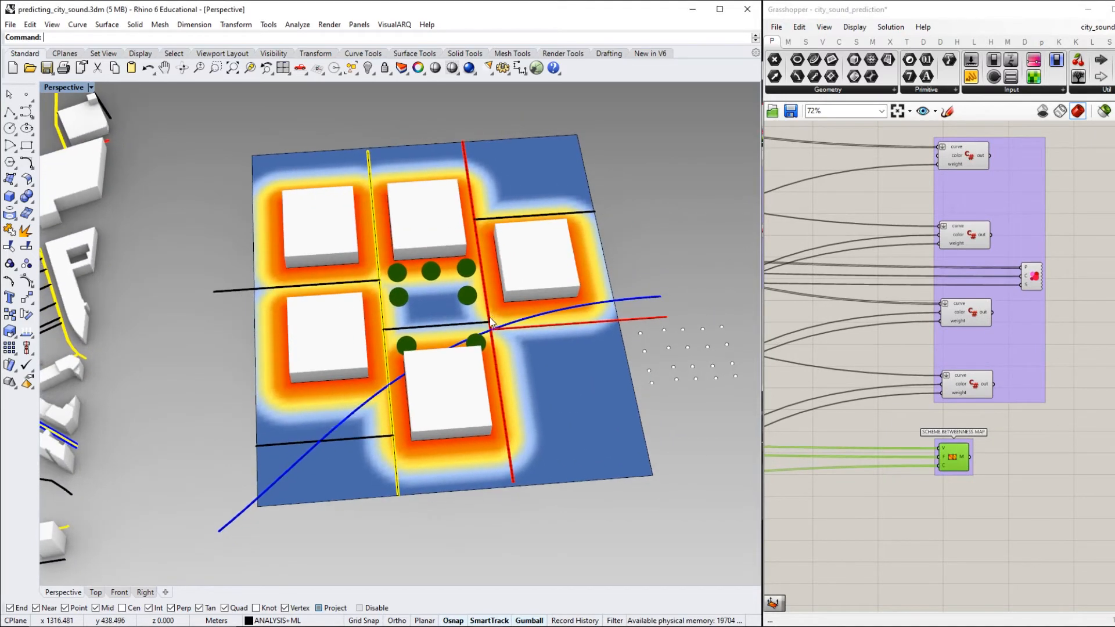
pyautogui.moveTo(490, 321); pyautogui.dragTo(483, 298)
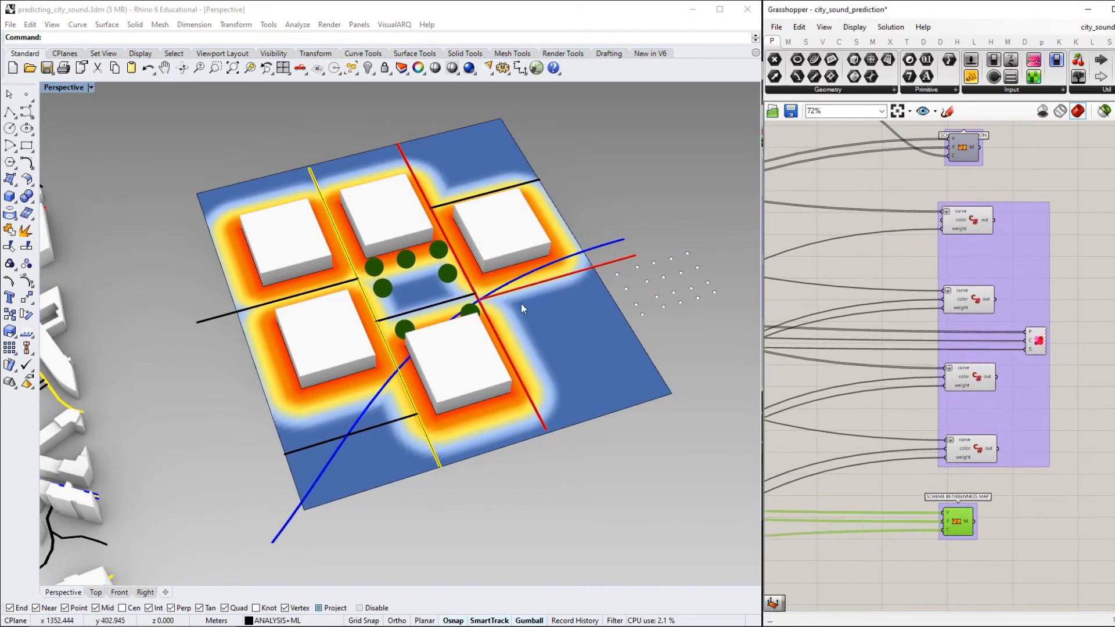
pyautogui.moveTo(582, 278)
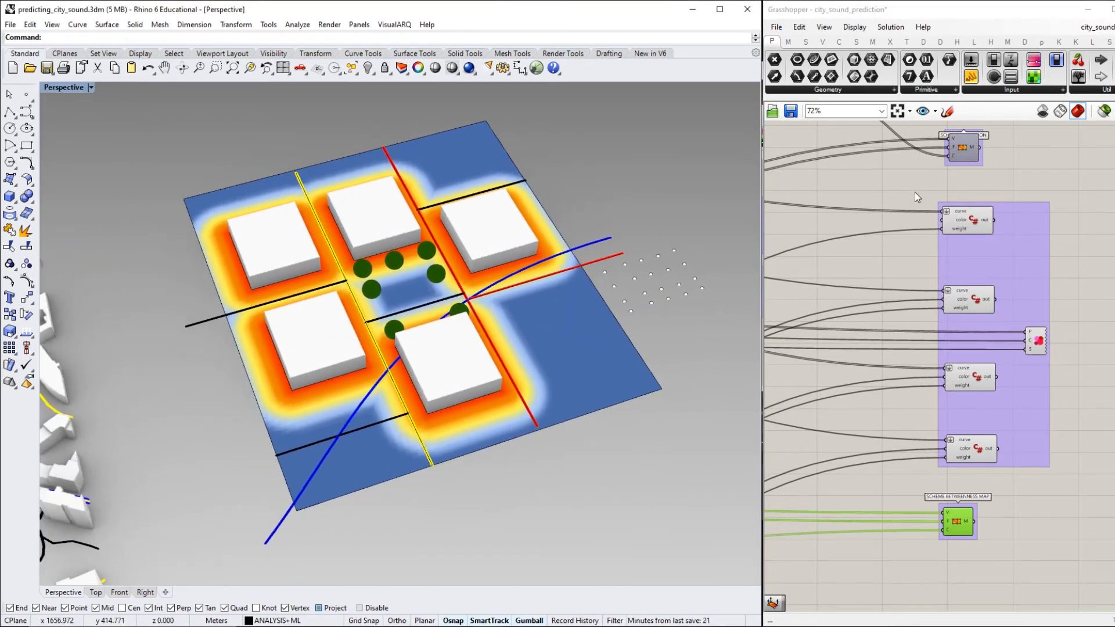
# - Switch the Scheme Betweenness Map component's preview off so the soundscape heatmap shows
pyautogui.rightClick(949, 178)
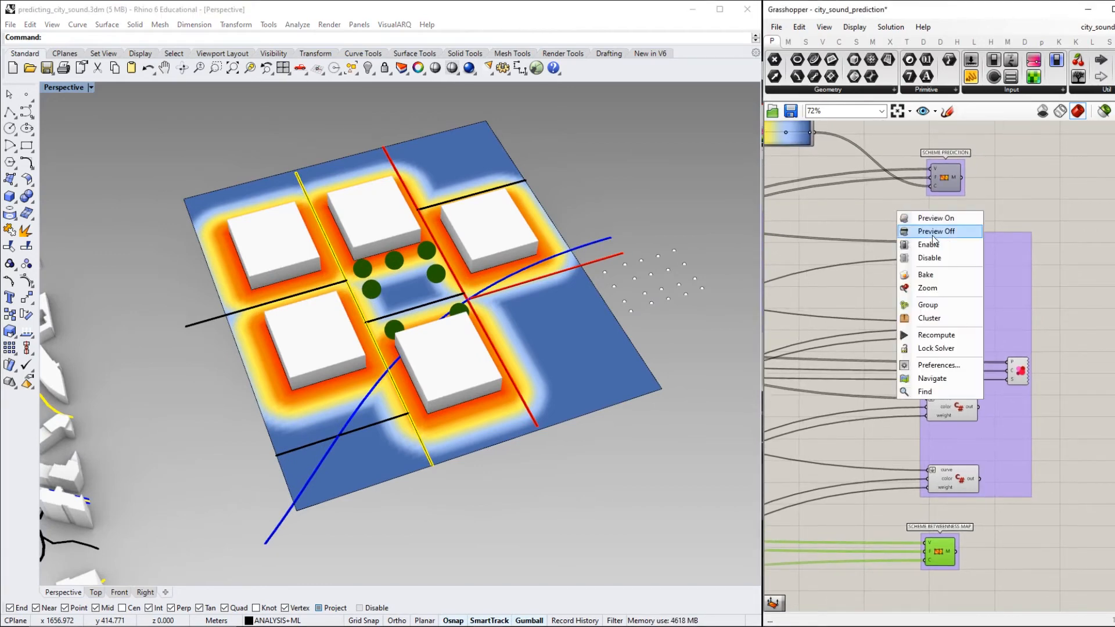
pyautogui.click(936, 231)
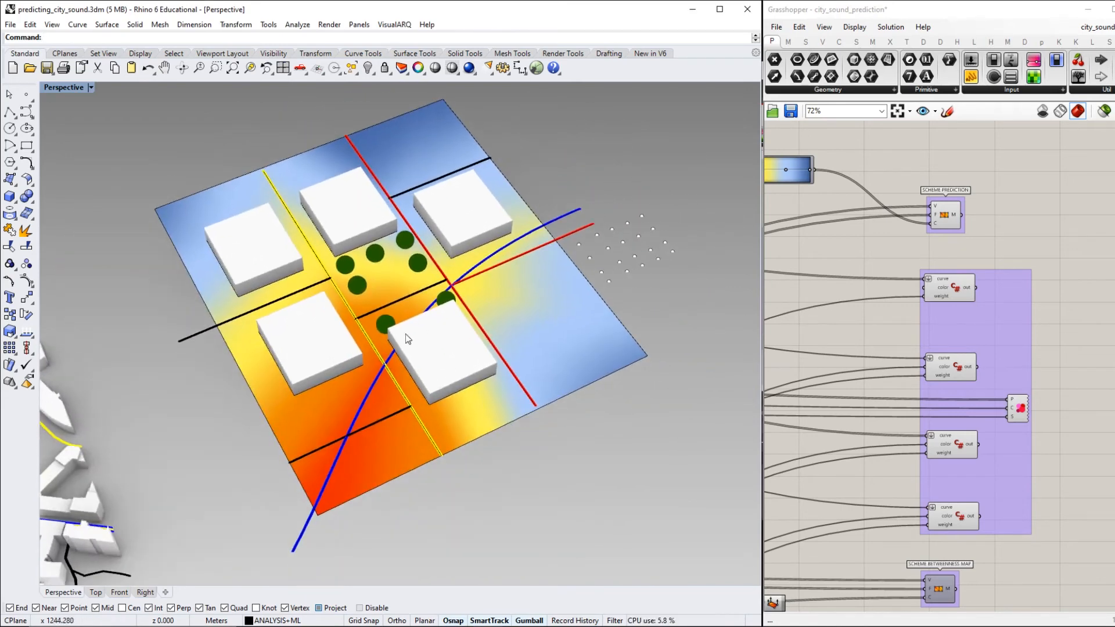
pyautogui.moveTo(398, 413)
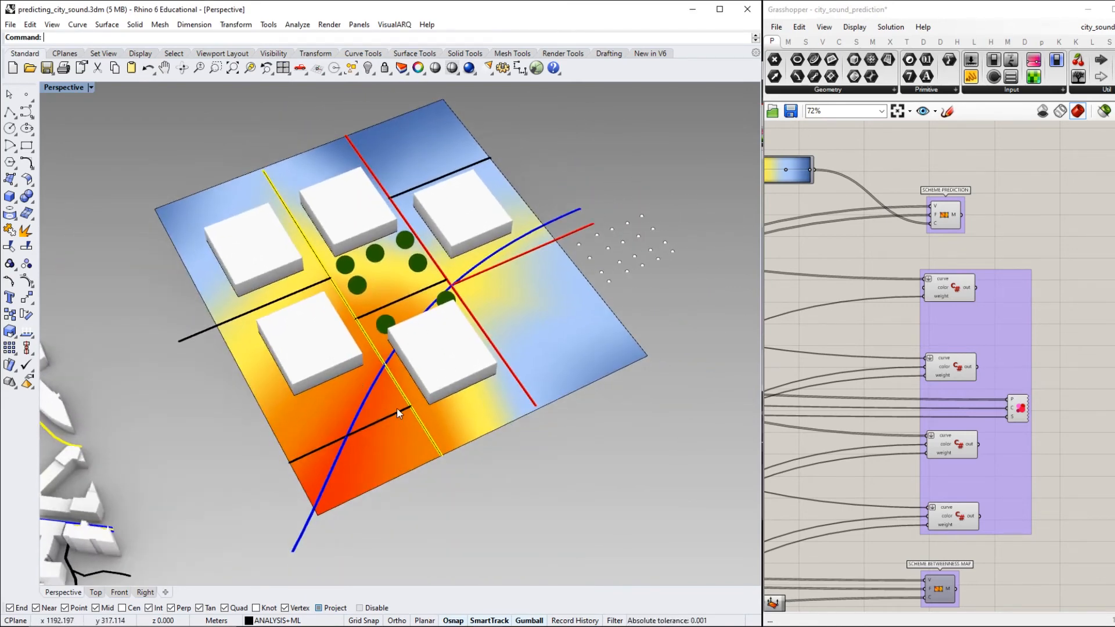
pyautogui.moveTo(388, 393)
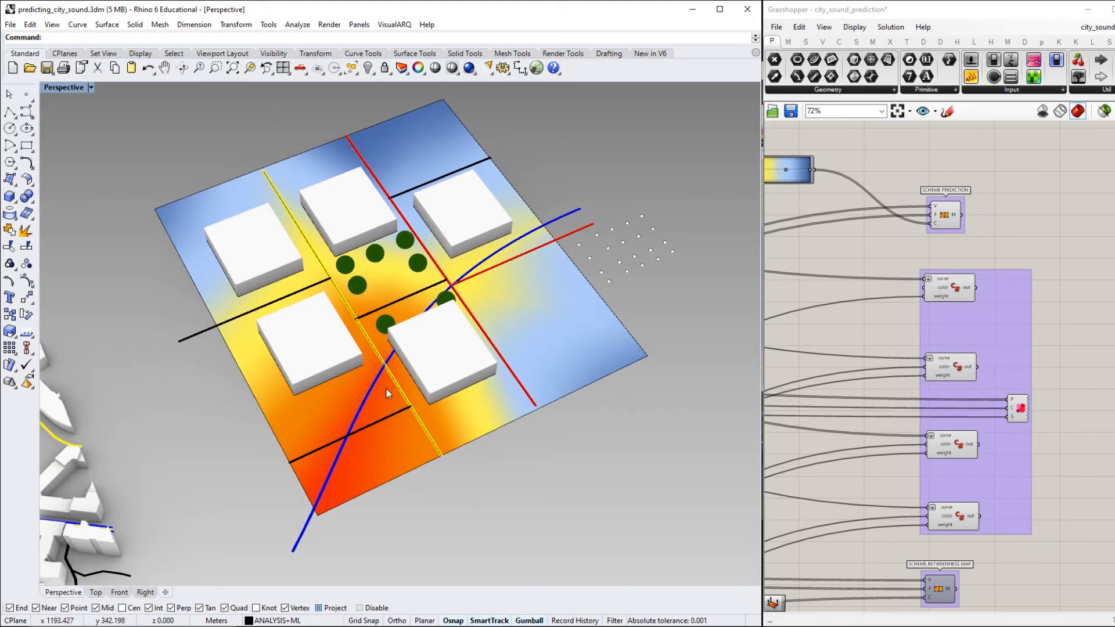
pyautogui.moveTo(306, 439)
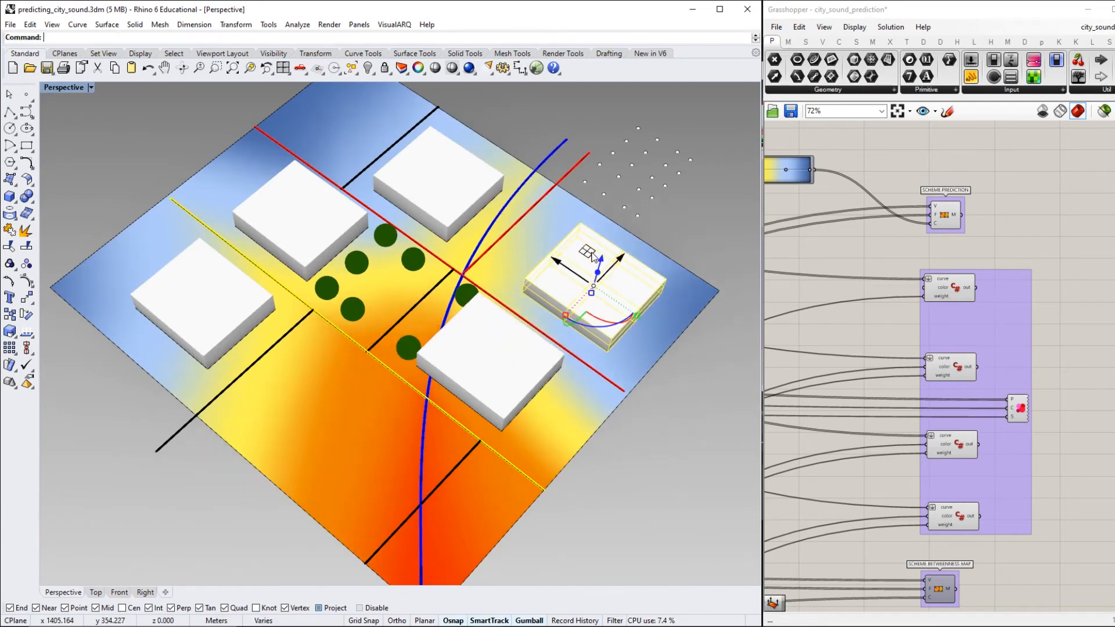
# - Drag a box to the scheme's right side and the tree cluster toward its centre with the Gumball
pyautogui.moveTo(593, 284); pyautogui.dragTo(299, 207)
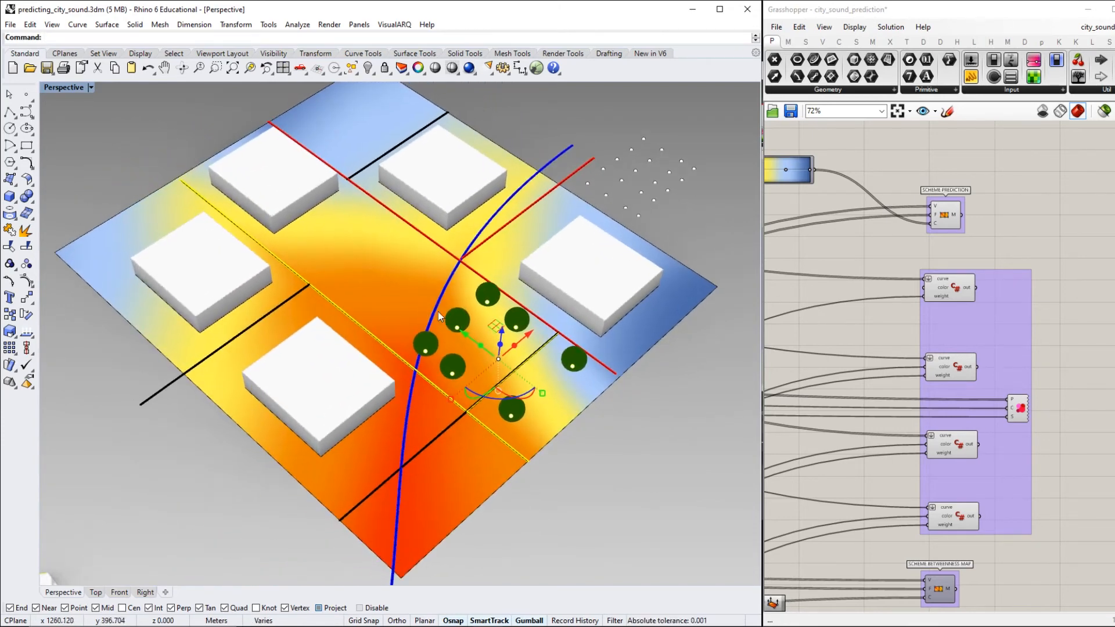
pyautogui.moveTo(426, 320); pyautogui.dragTo(298, 348)
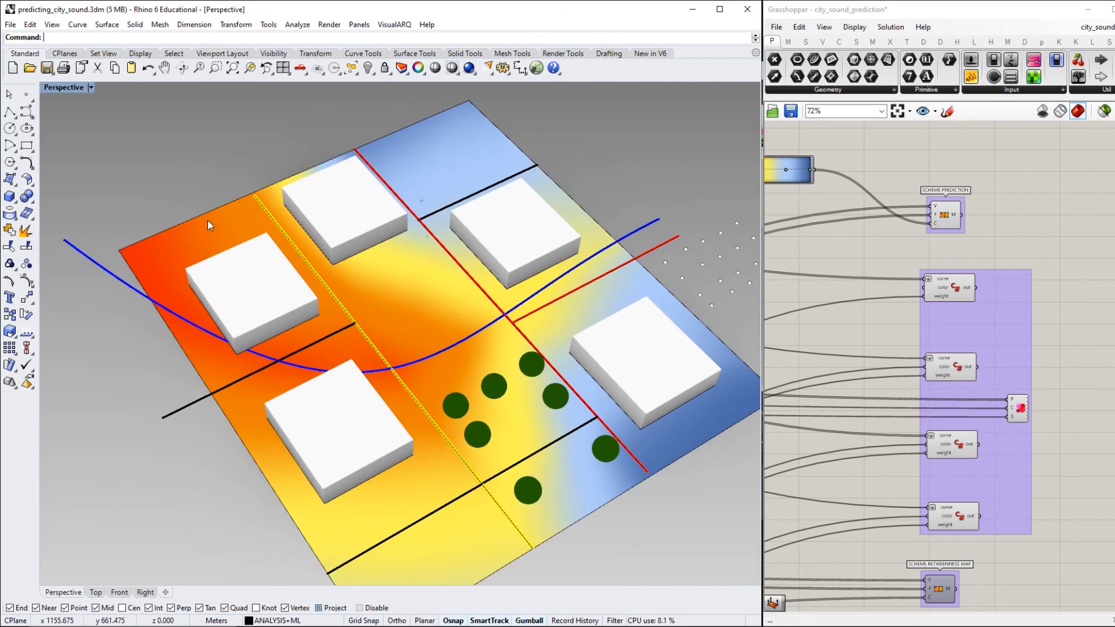
pyautogui.moveTo(84, 240)
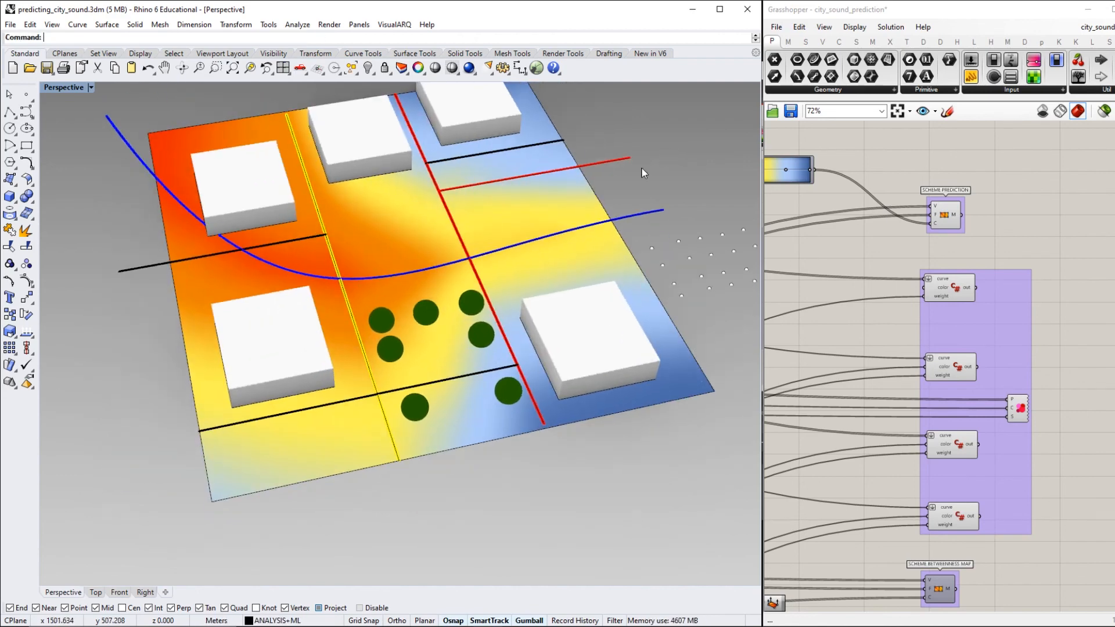
pyautogui.moveTo(640, 173); pyautogui.dragTo(433, 303)
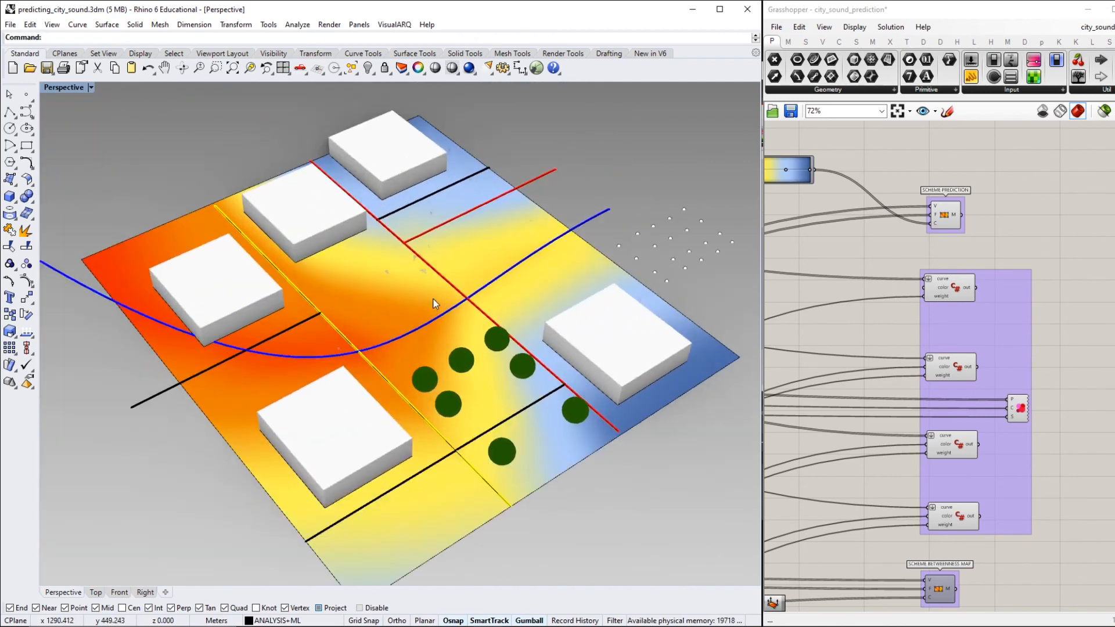